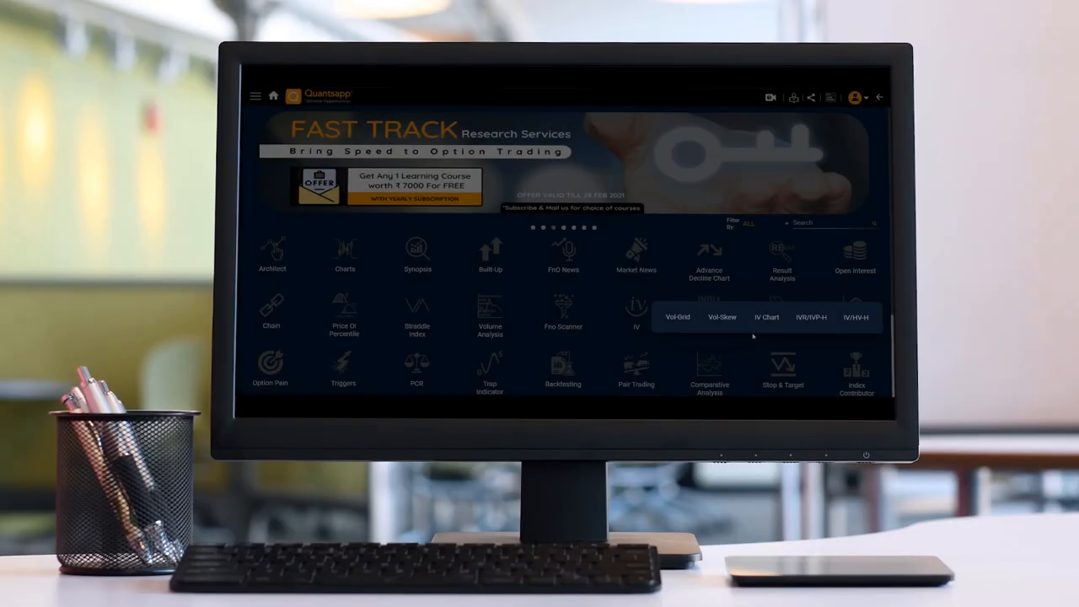
mouse_move(722, 317)
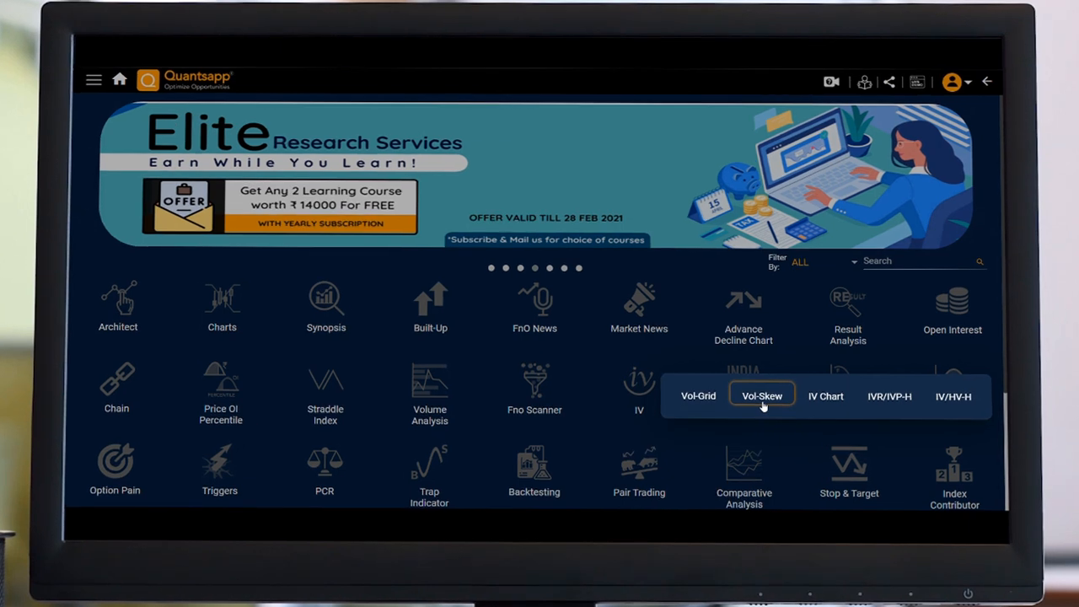
Step: Open the Vol-Skew view from the IV tile, showing NIFTY's 18-Mar-2021 IV across strikes
click(762, 394)
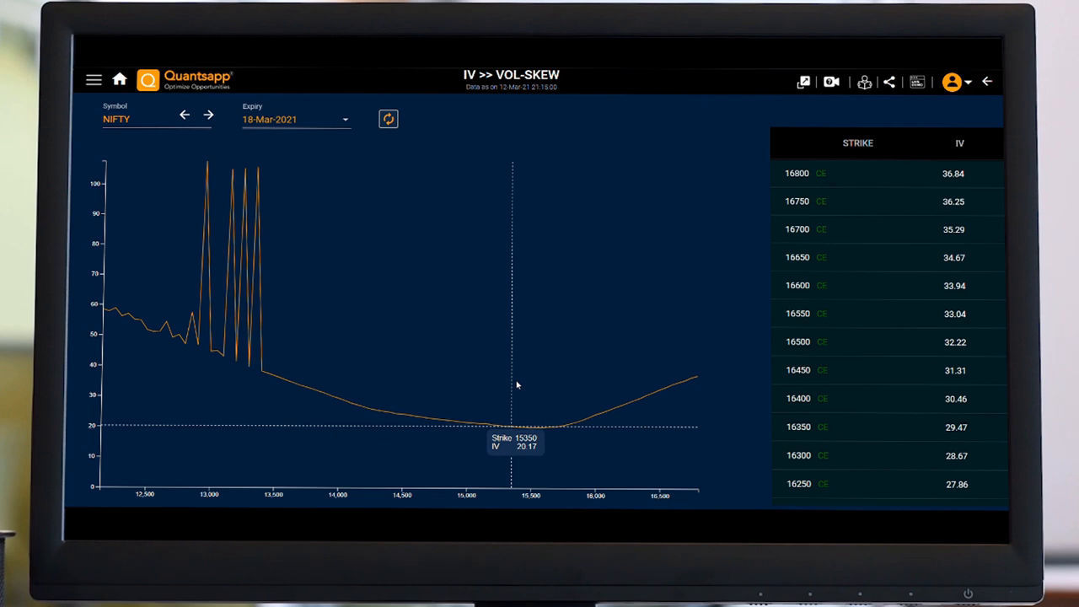
mouse_move(485, 391)
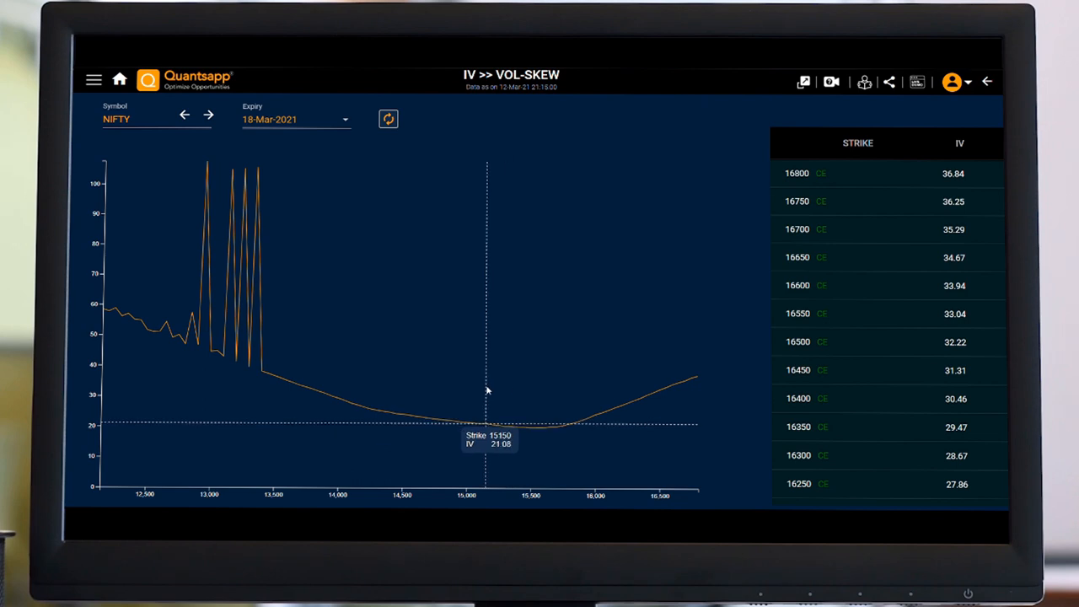
mouse_move(462, 353)
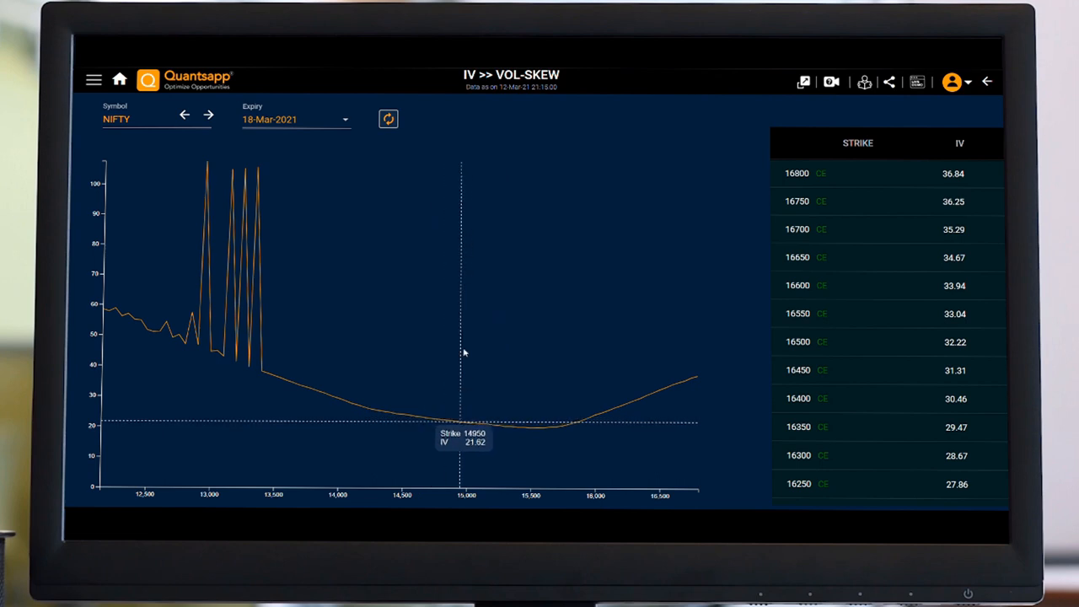
mouse_move(462, 386)
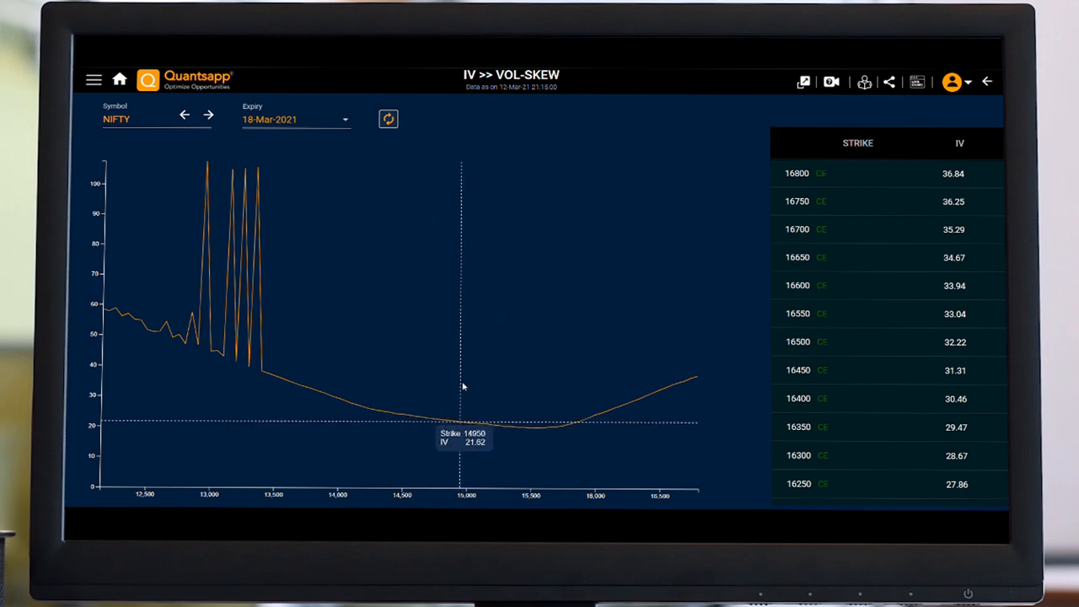
mouse_move(506, 386)
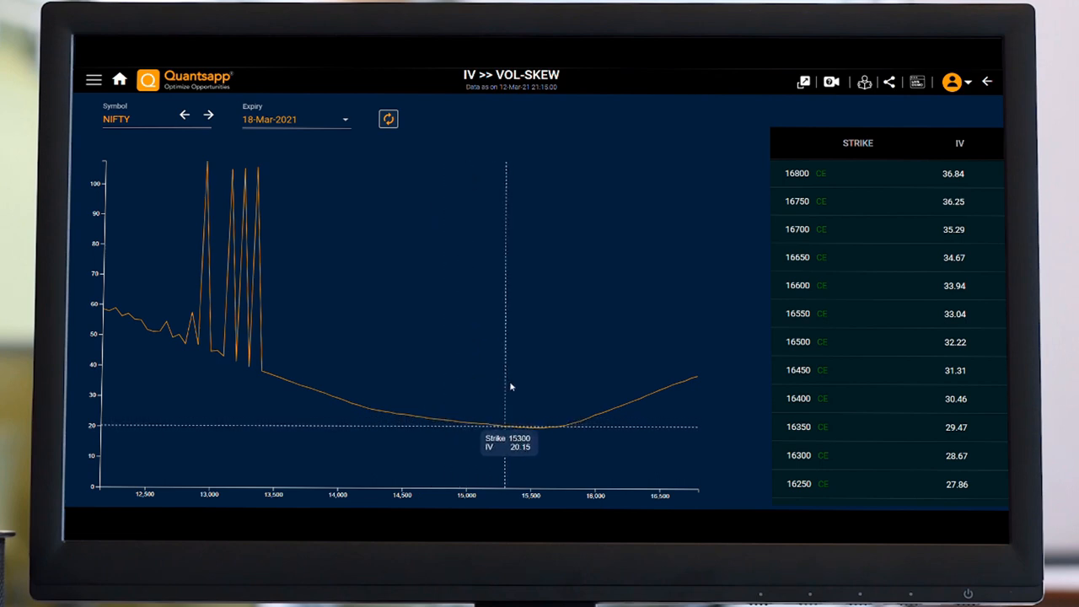
mouse_move(424, 317)
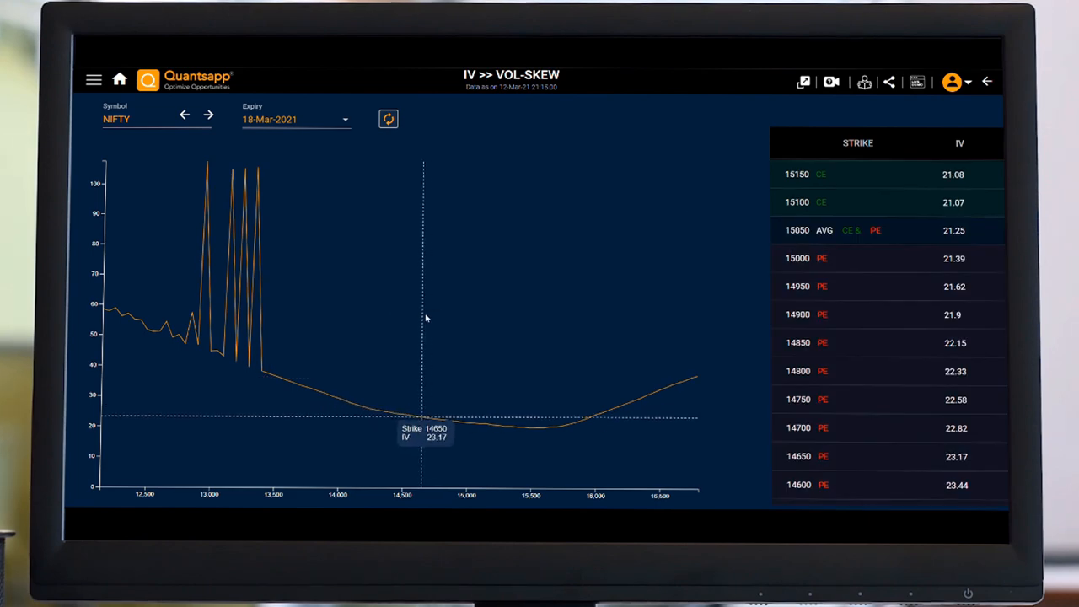
Step: Change the symbol from NIFTY to BANKNIFTY via the Symbol search
click(135, 118)
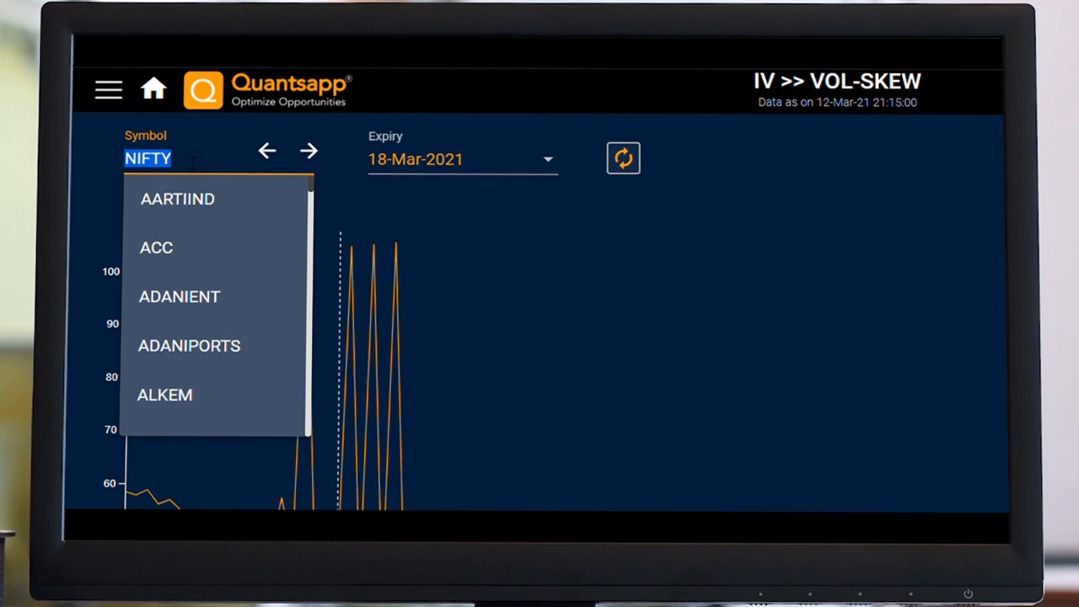
text(BANKNI)
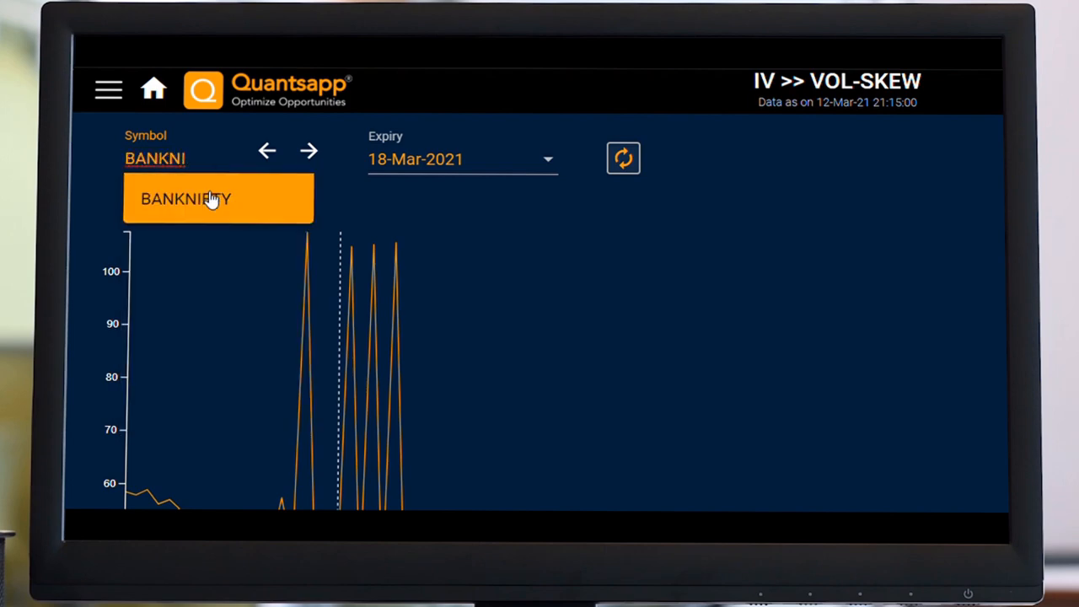
click(186, 199)
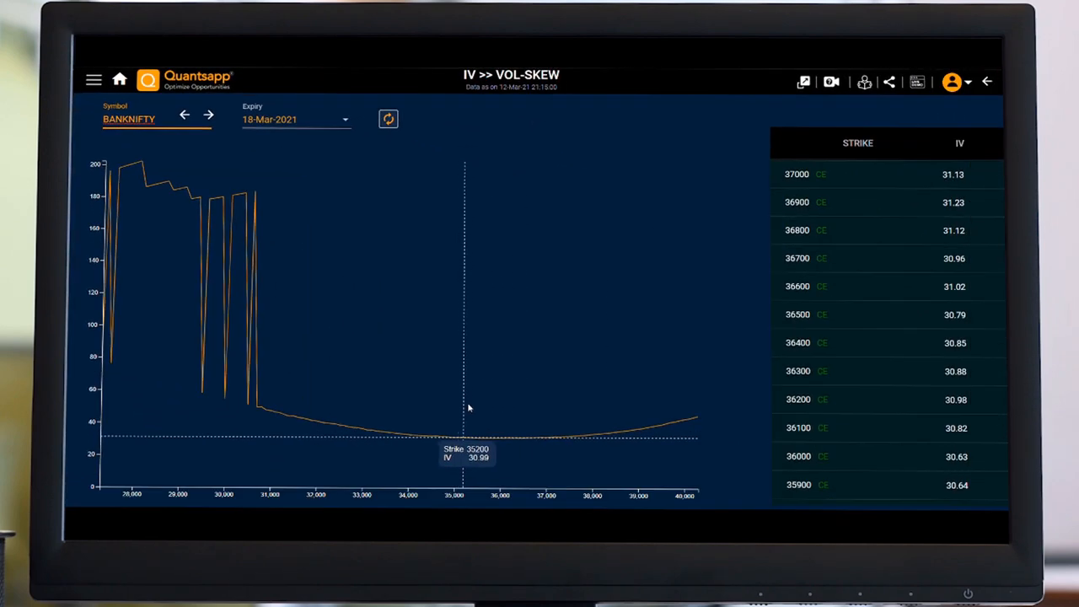
mouse_move(470, 381)
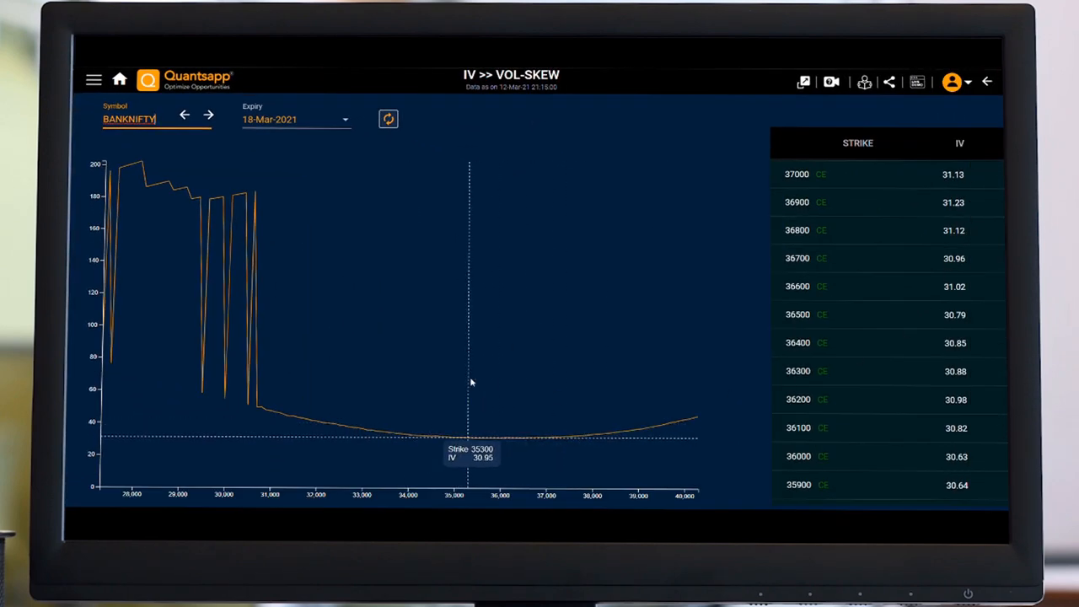
mouse_move(408, 438)
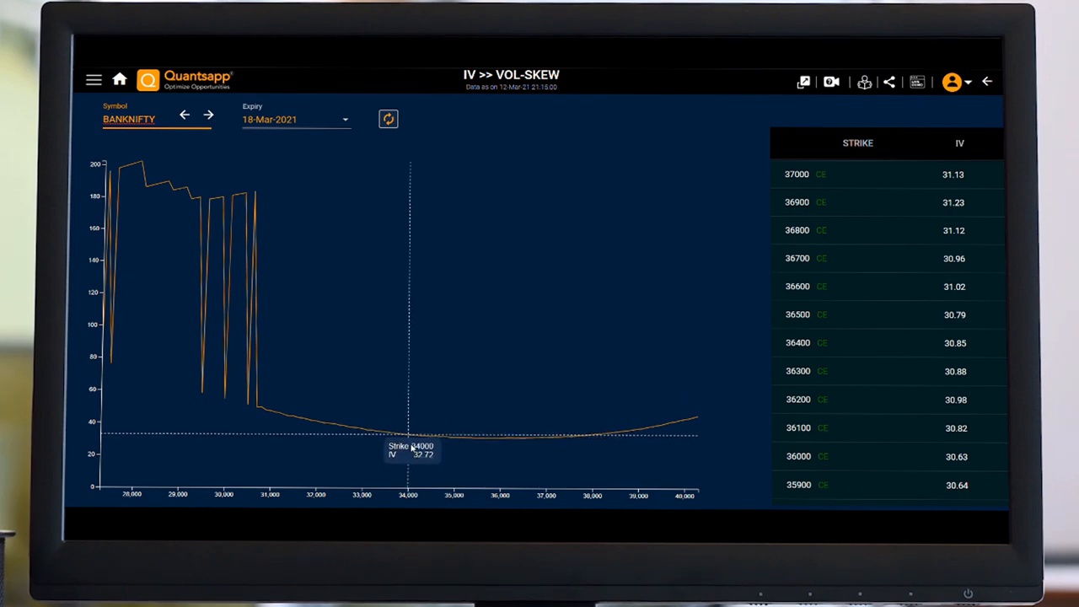
mouse_move(468, 439)
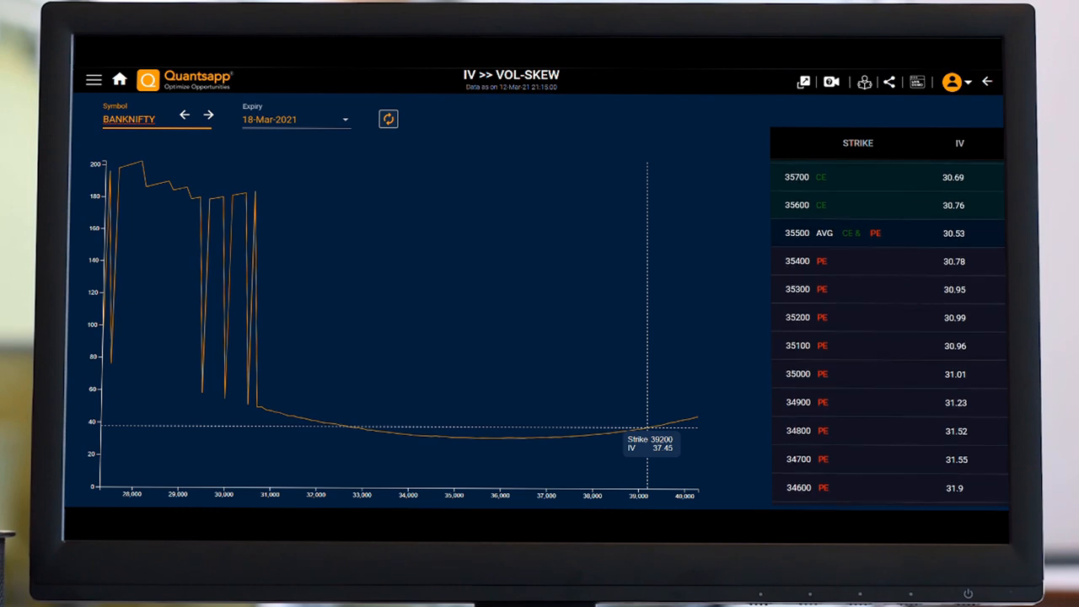
scroll(up, 3)
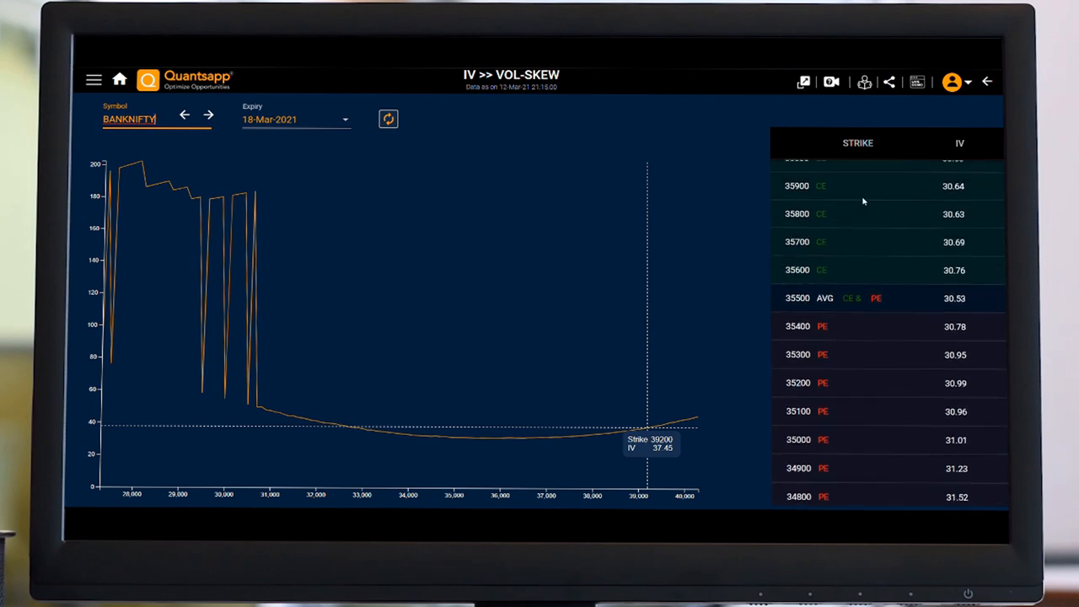
mouse_move(927, 324)
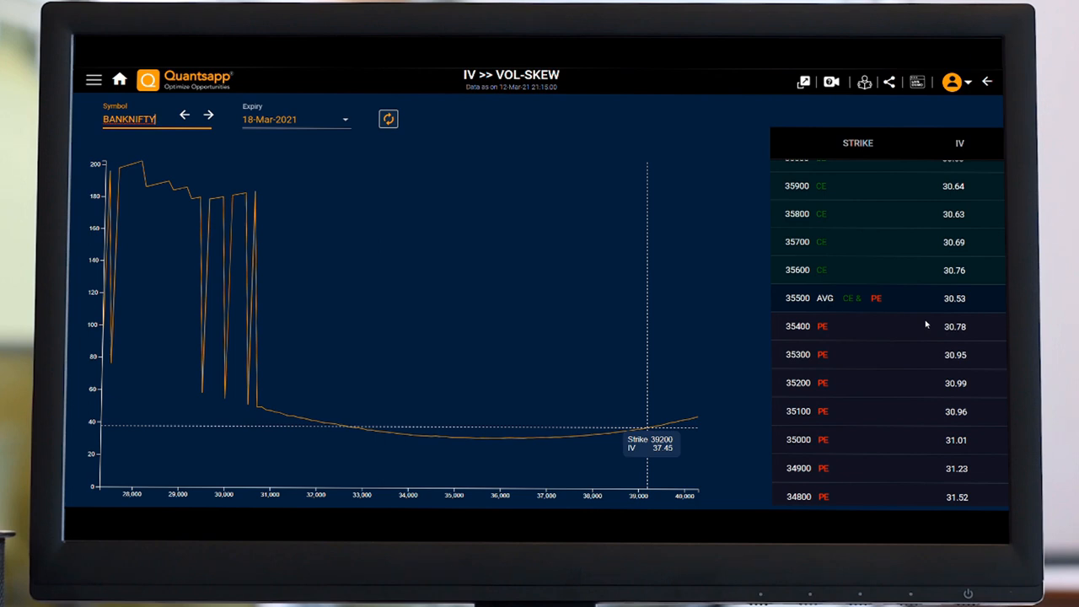
mouse_move(509, 458)
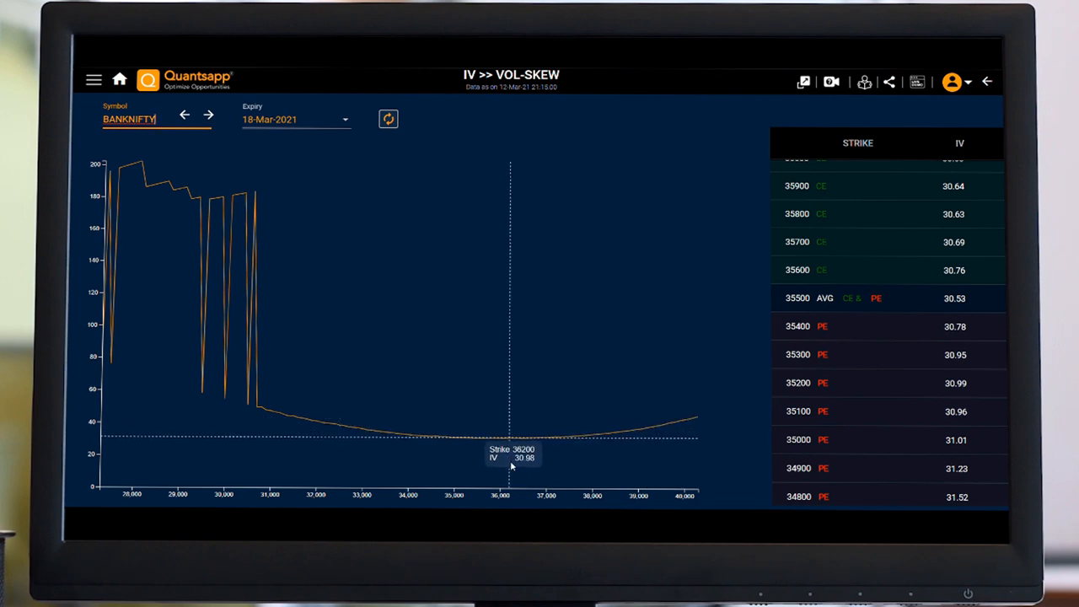
mouse_move(474, 465)
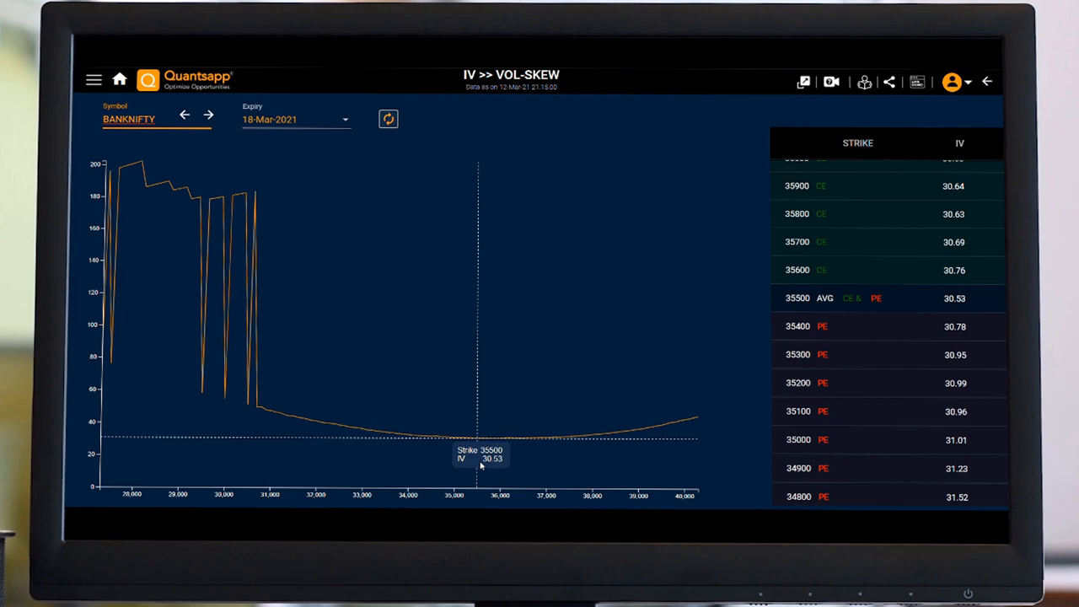
mouse_move(472, 456)
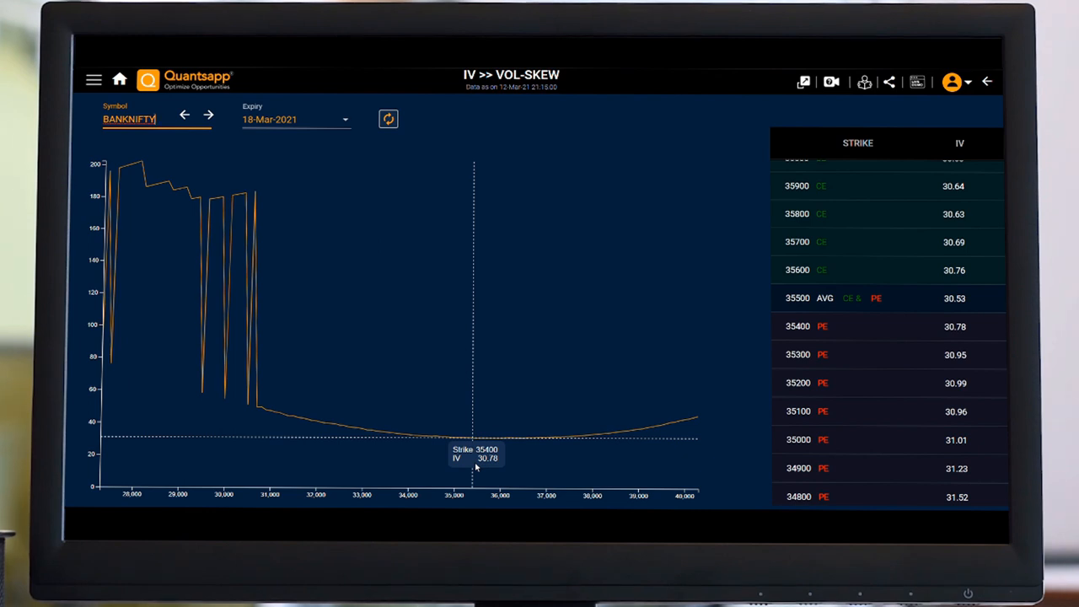
mouse_move(479, 468)
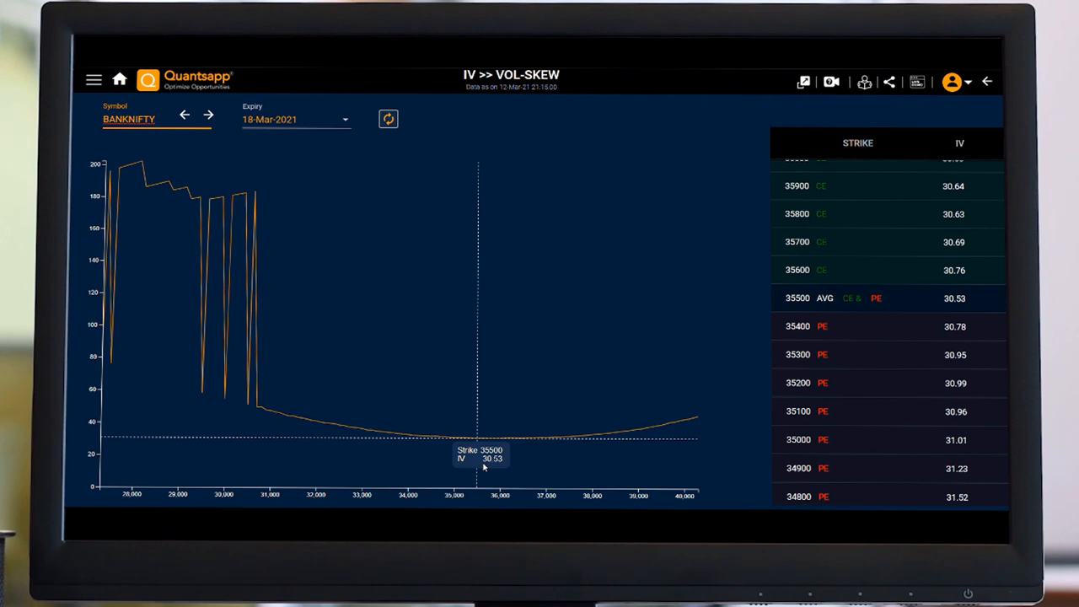
mouse_move(480, 467)
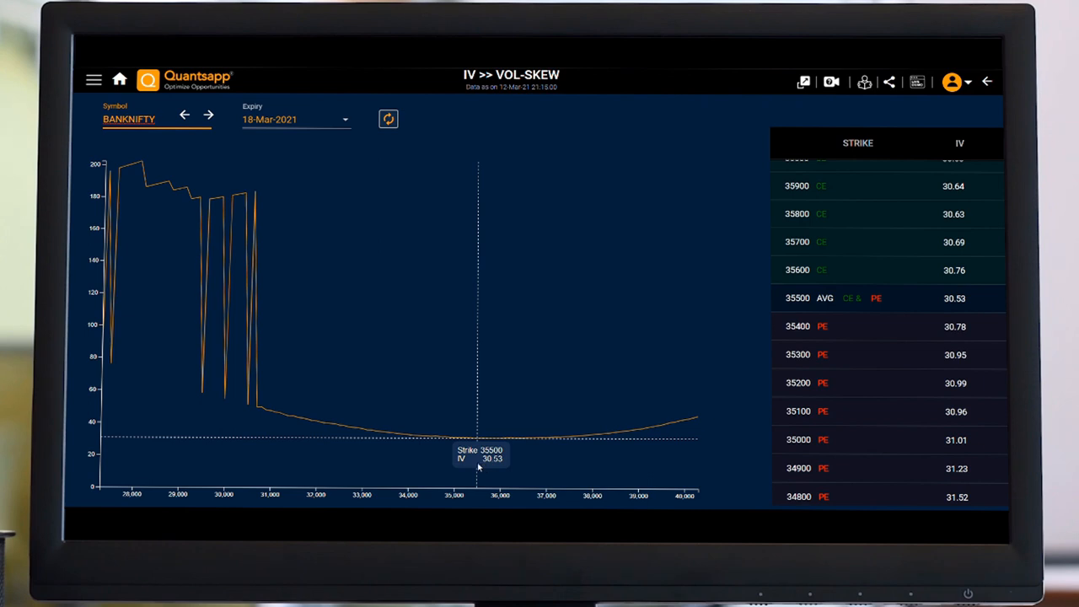
mouse_move(472, 464)
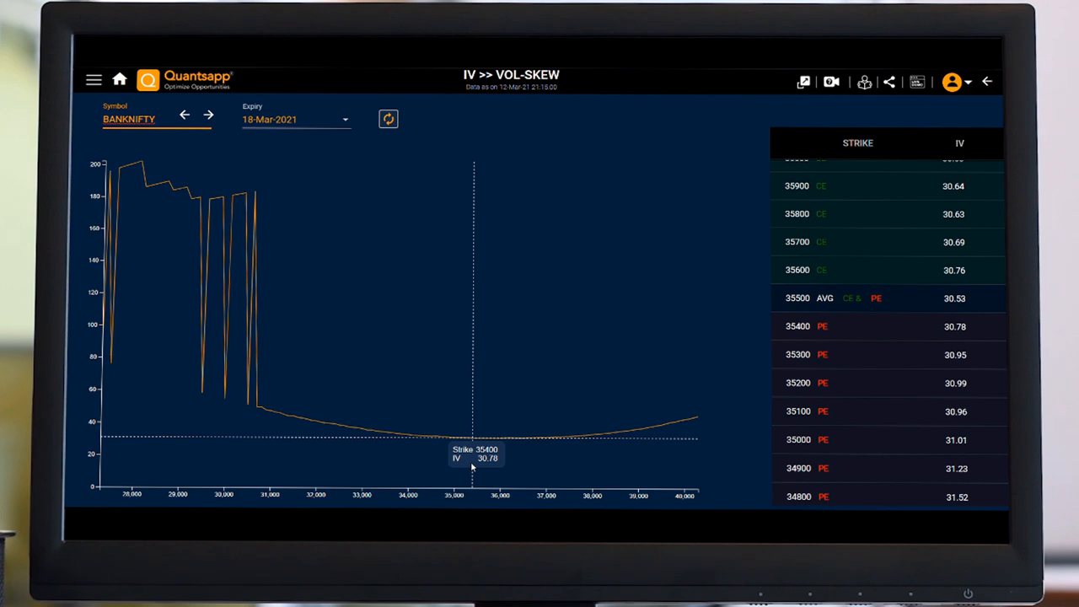
mouse_move(482, 462)
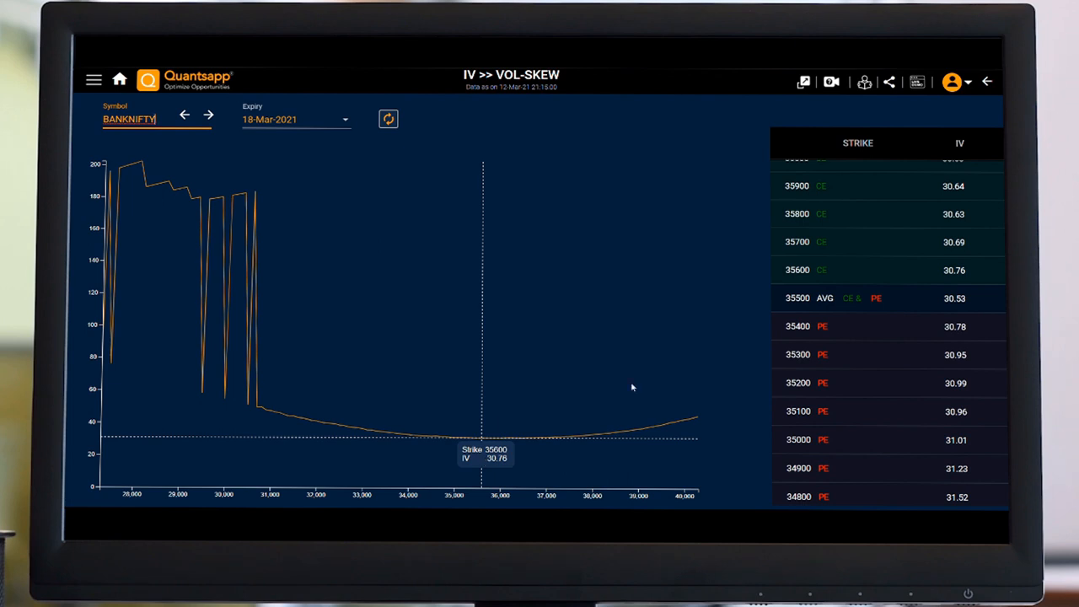
mouse_move(268, 381)
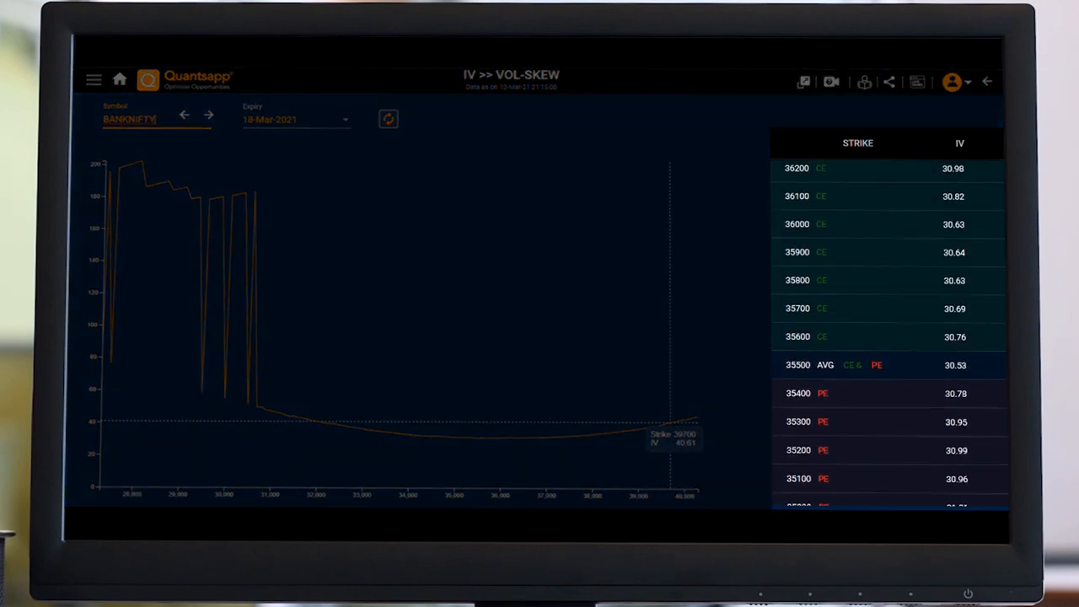
Step: Change the expiry from 18-Mar-2021 to 25-Mar-2021
scroll(down, 3)
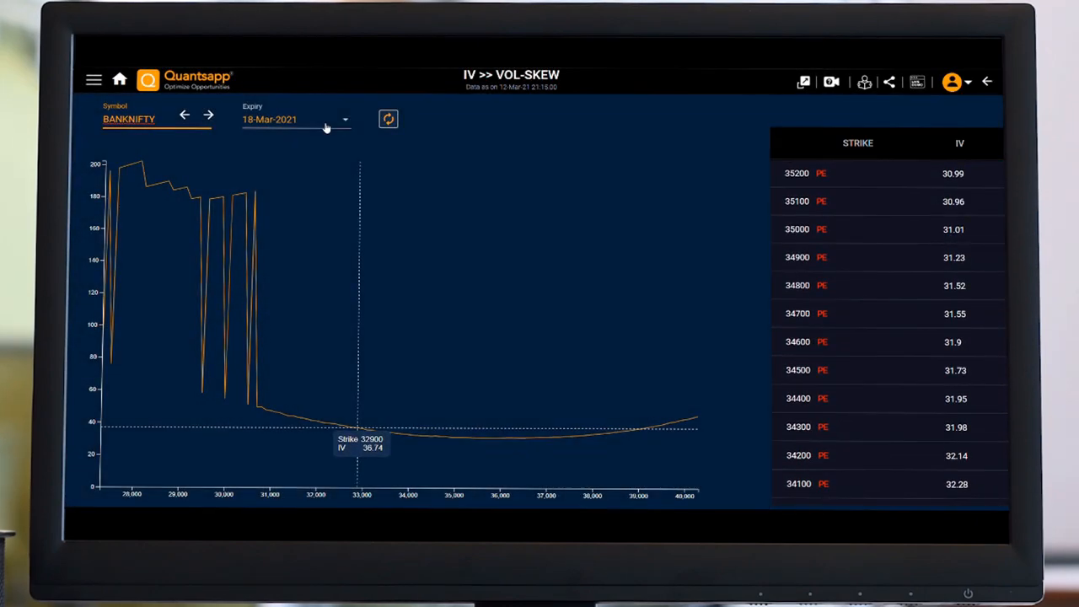
click(295, 118)
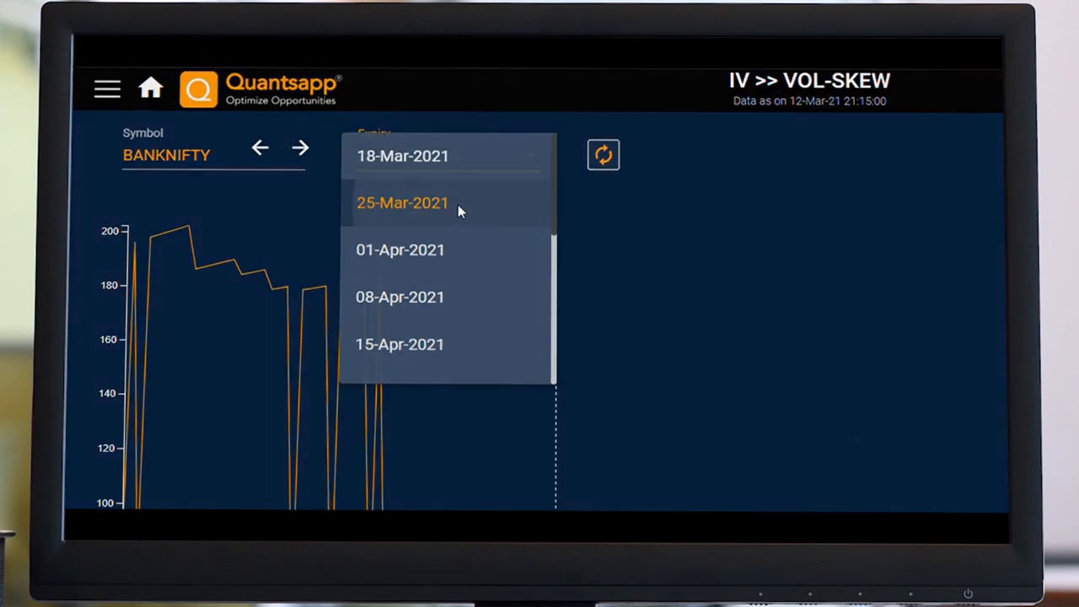
click(401, 202)
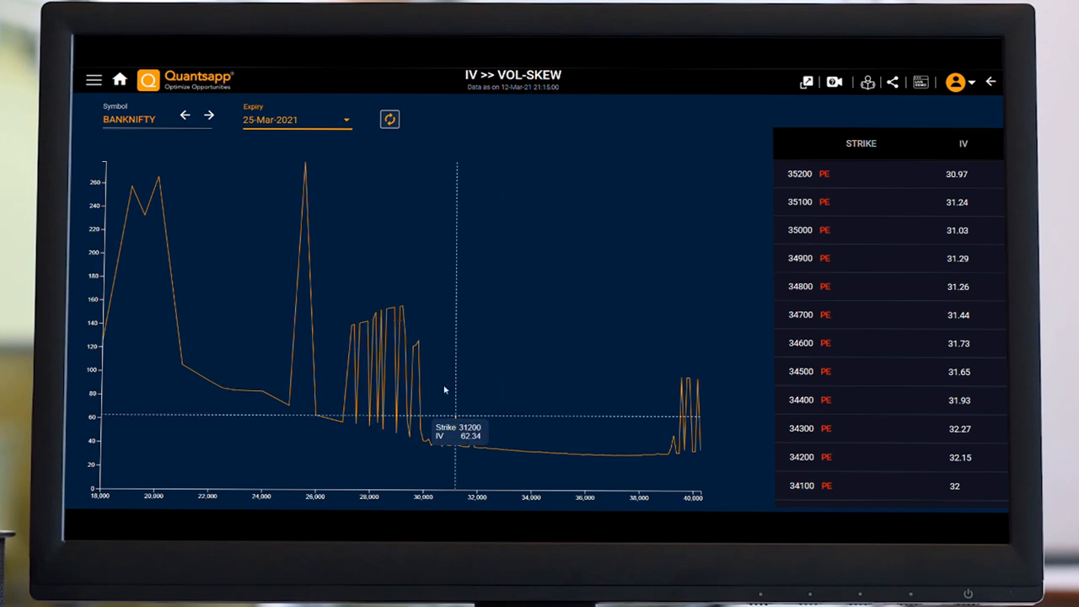
mouse_move(452, 347)
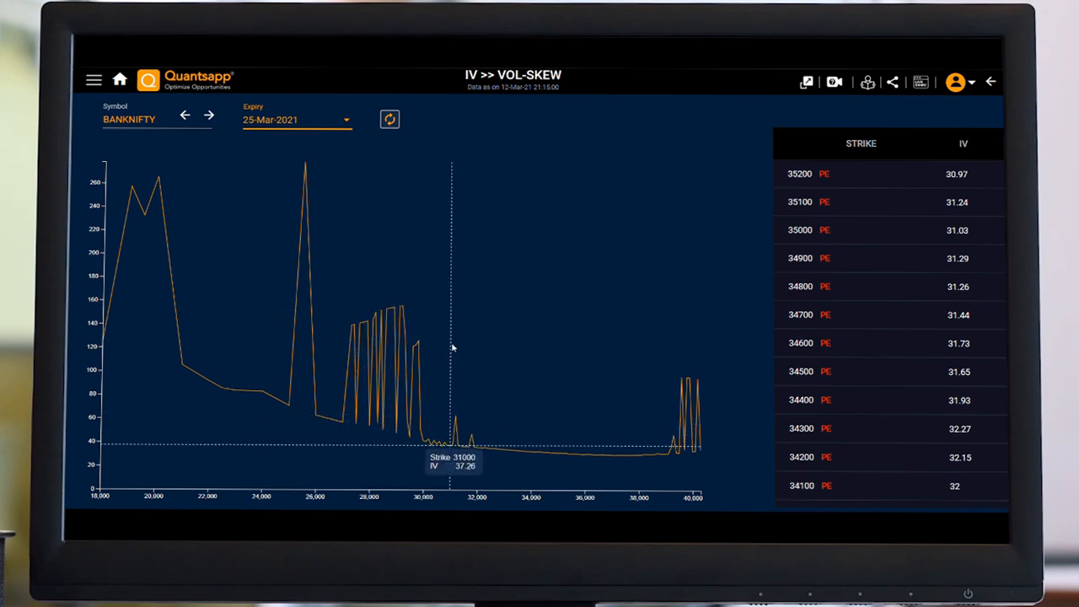